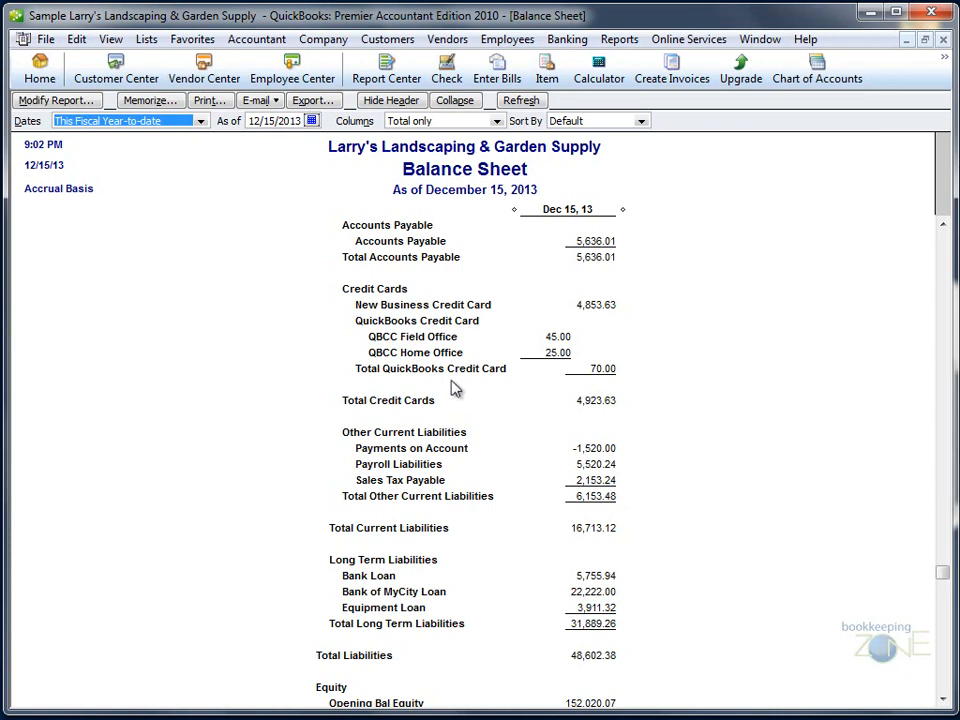
{"action": "mouse_move", "coordinate": [568, 336]}
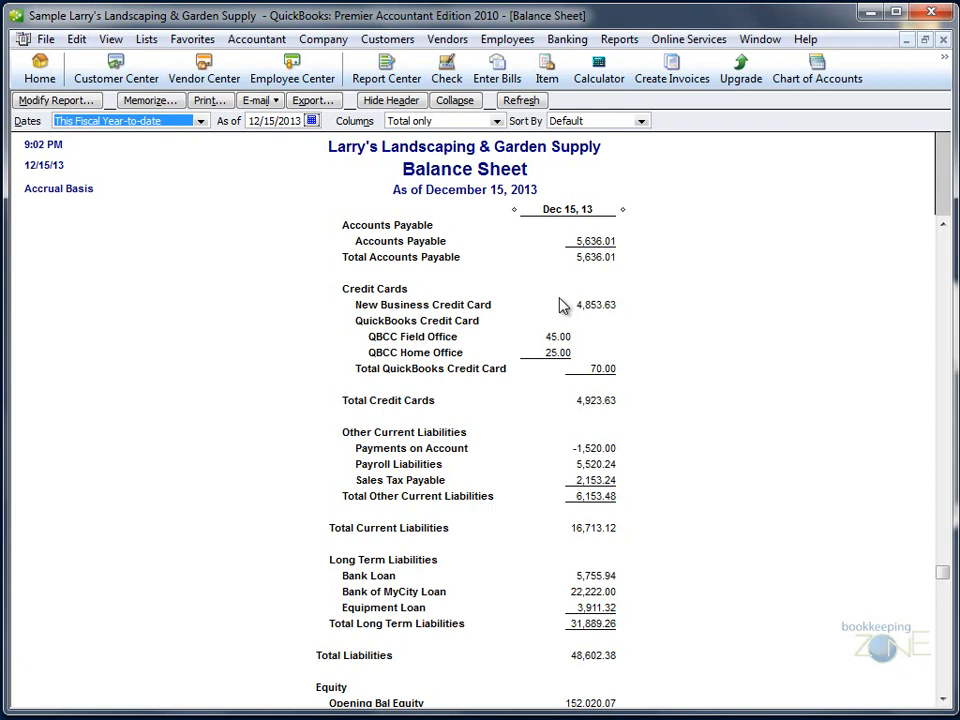
Review the Credit Cards section of the Balance Sheet and bring up the Banking menu
{"action": "left_click", "coordinate": [568, 40]}
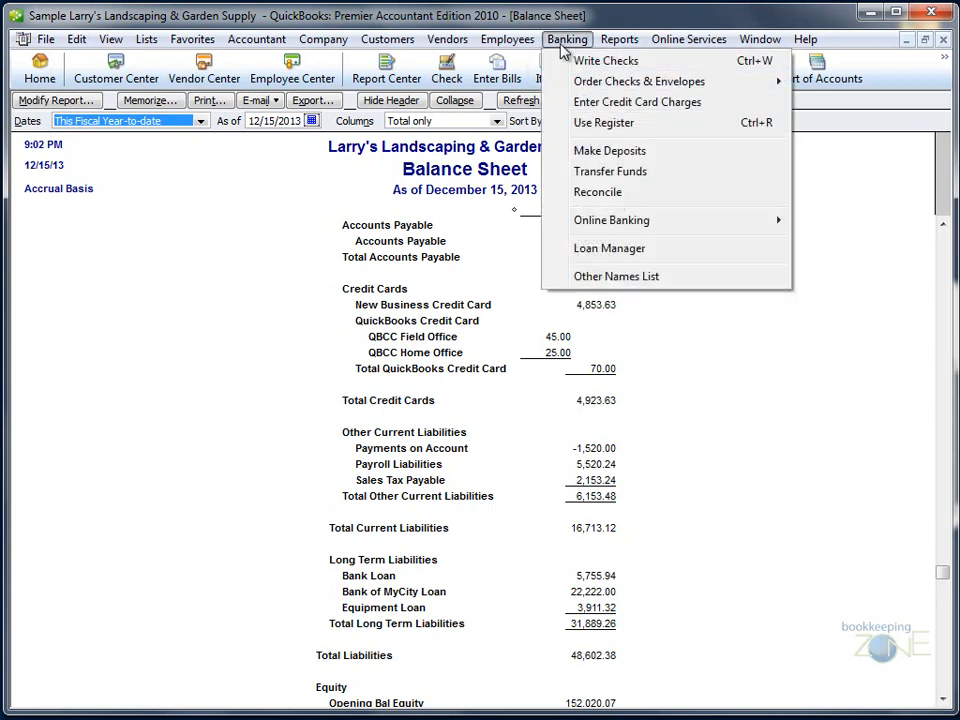
Start a Write Checks form and choose Business Credit Card as payee, recalling the 2,000.00 expense split
{"action": "left_click", "coordinate": [606, 60]}
{"action": "type", "text": "Business Credit Card"}
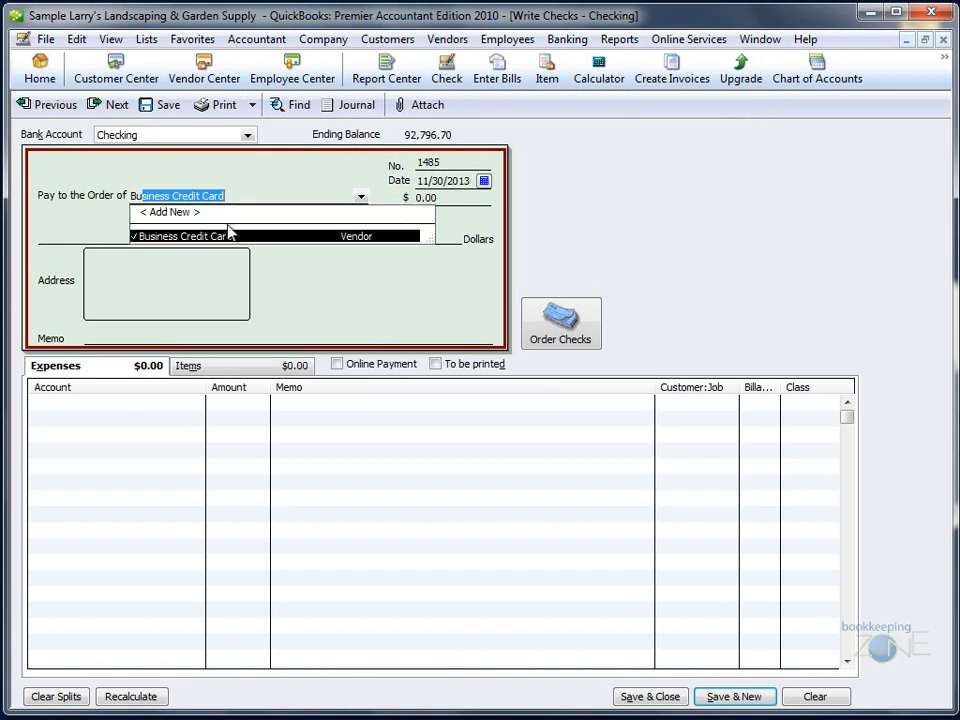
{"action": "left_click", "coordinate": [180, 236]}
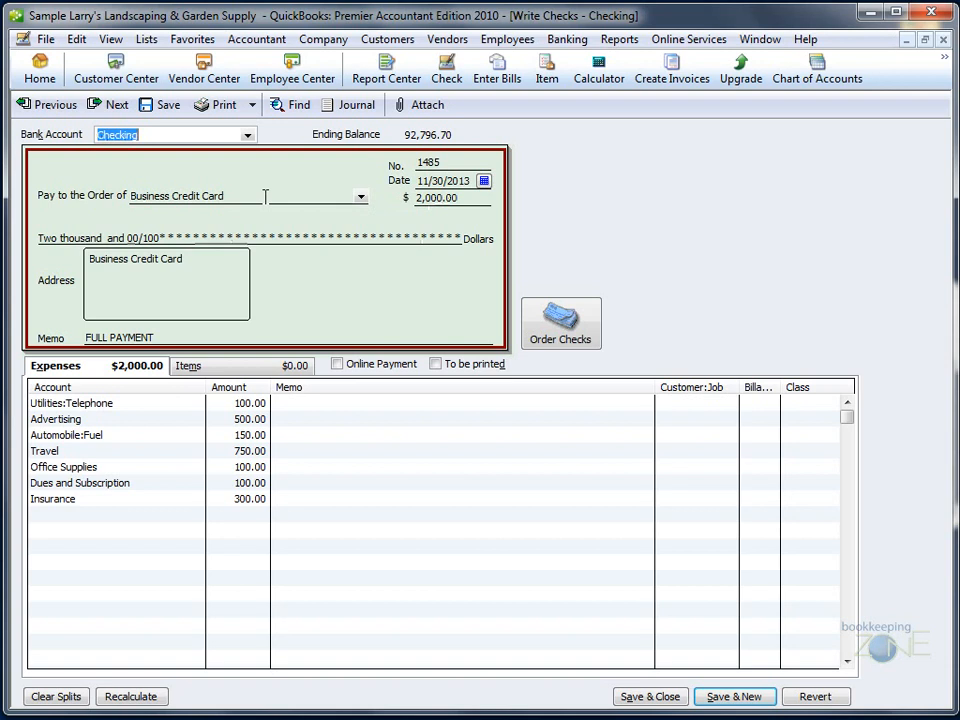